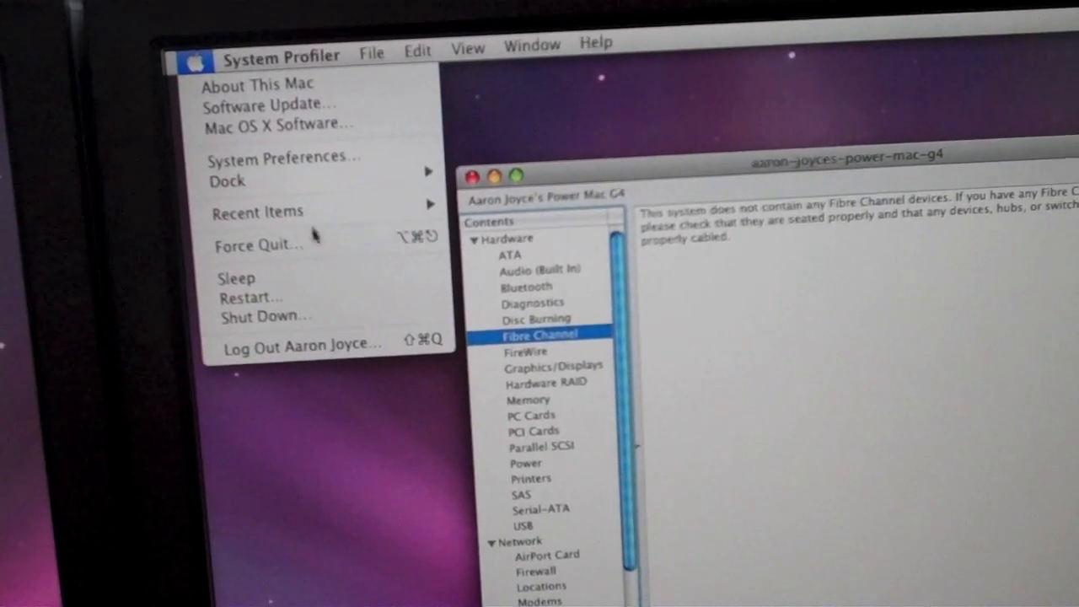
mouse_move(228, 155)
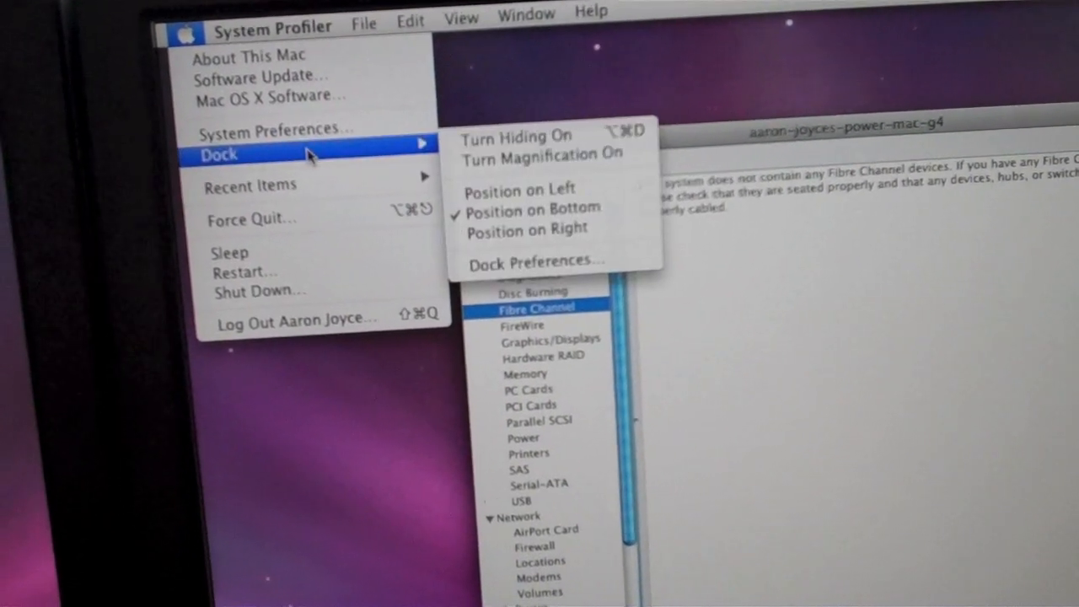